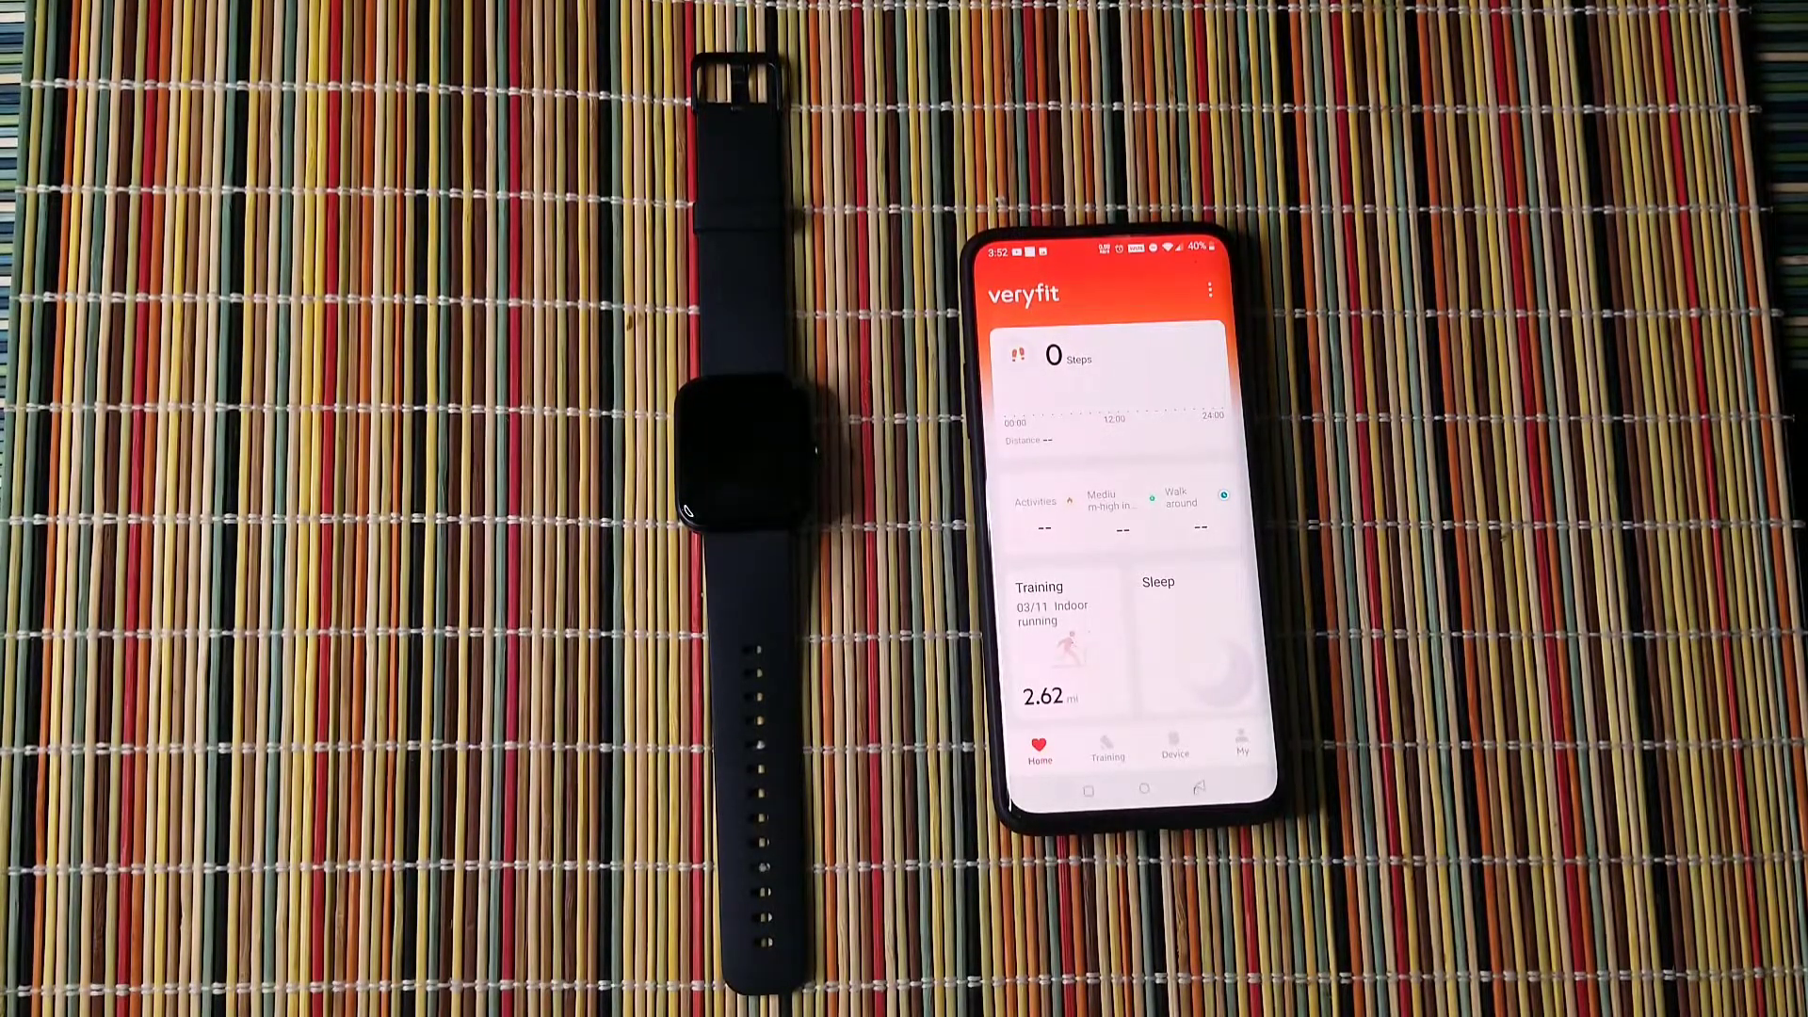
Go to the connected watch's device page to reach the Watch face catalog
click(1173, 746)
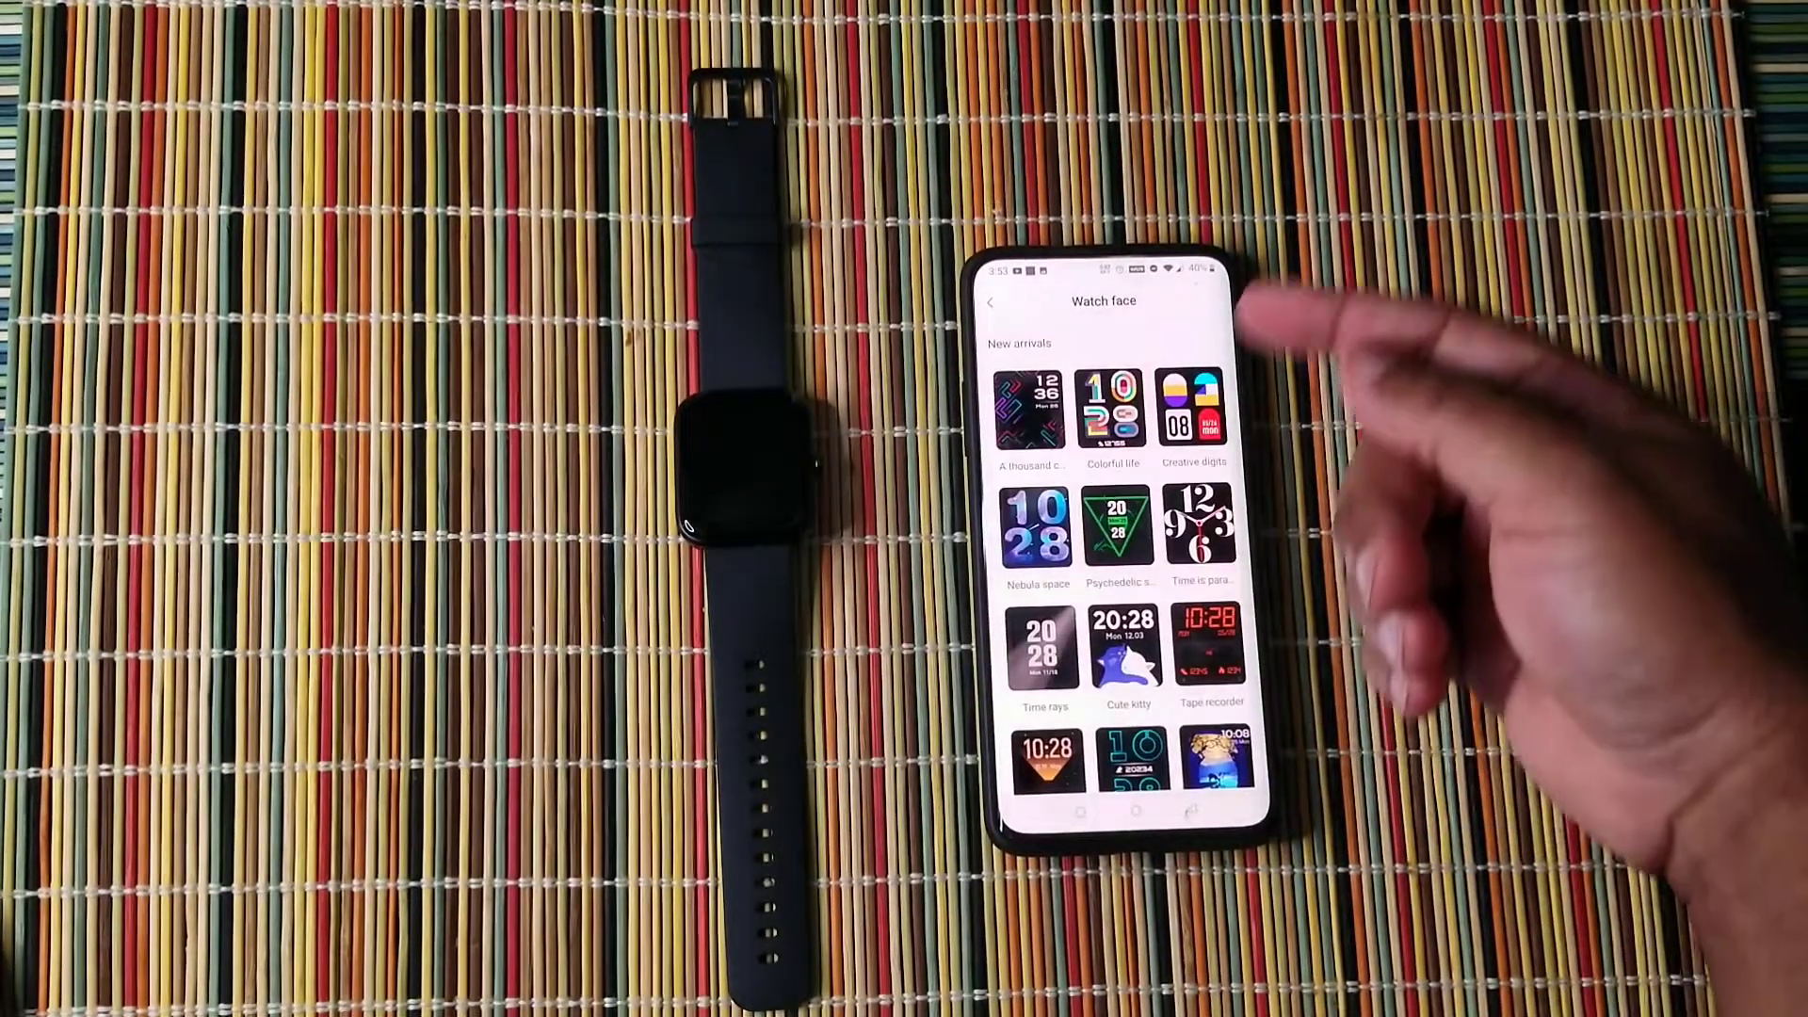
Return to the Watch face Market overview with New arrivals and Photo watch face
click(1211, 652)
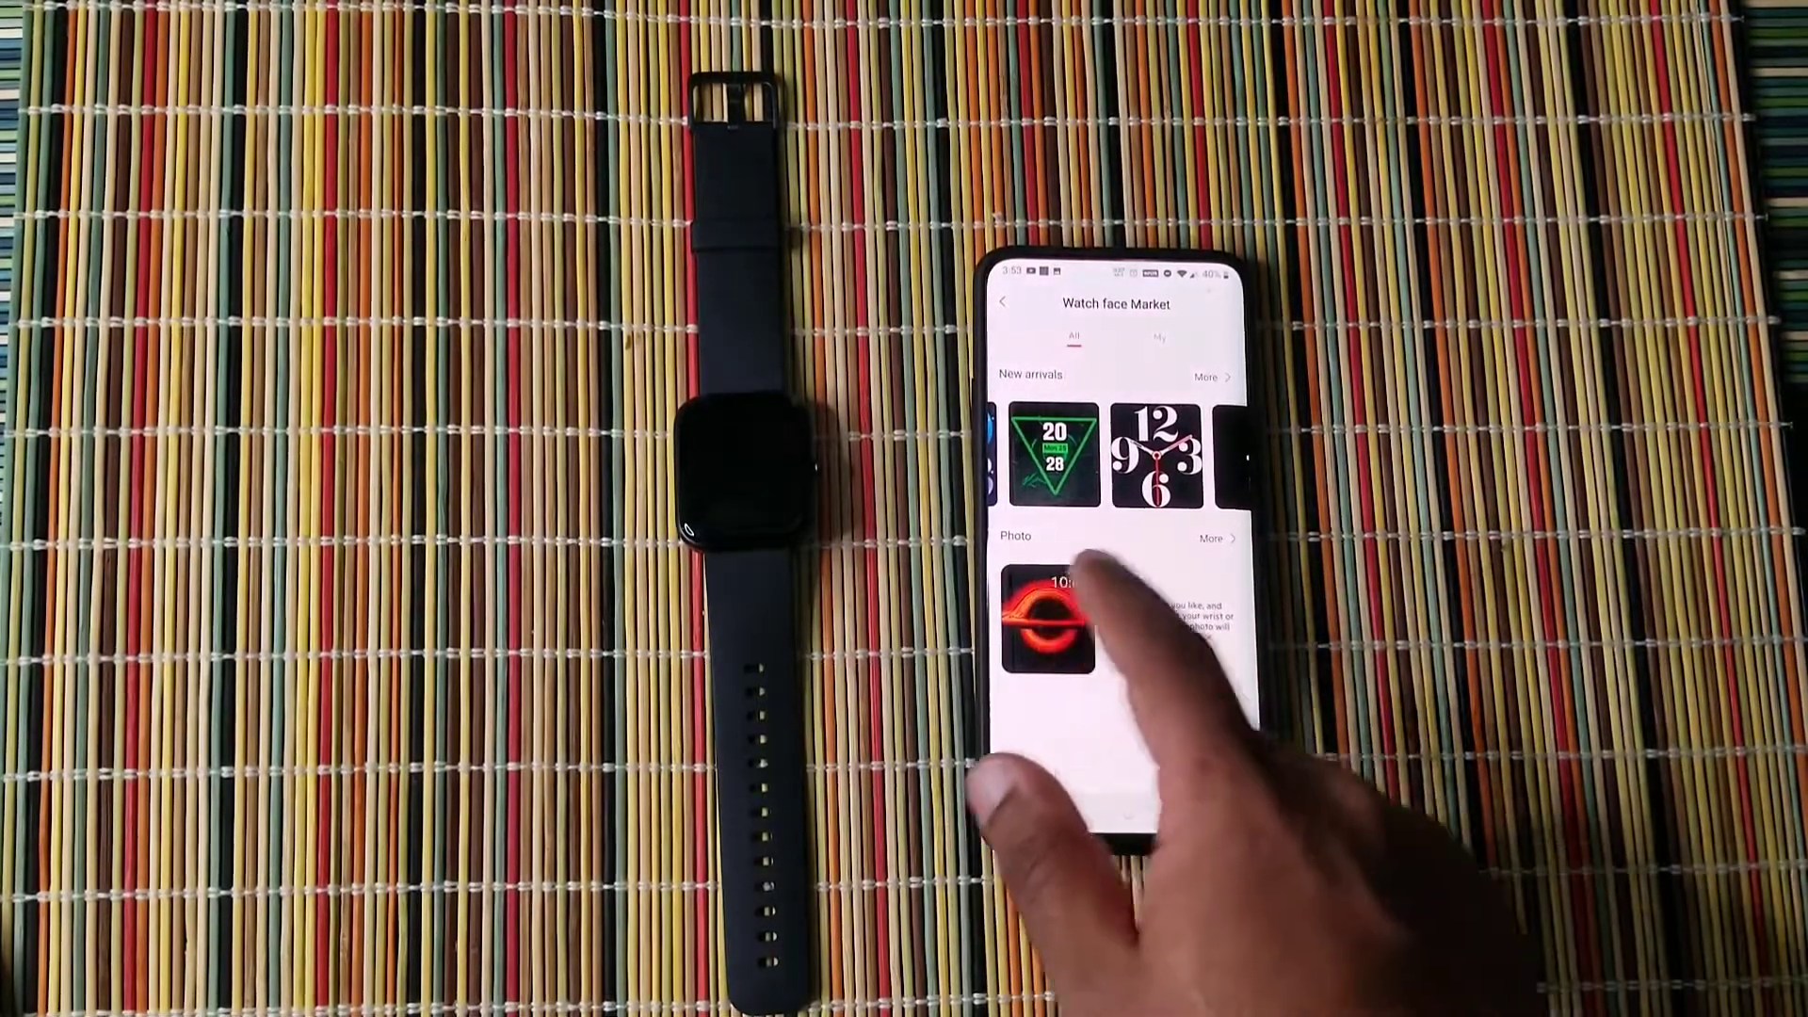
Choose the Photo watch face and pick its image source as the phone Album
click(1045, 618)
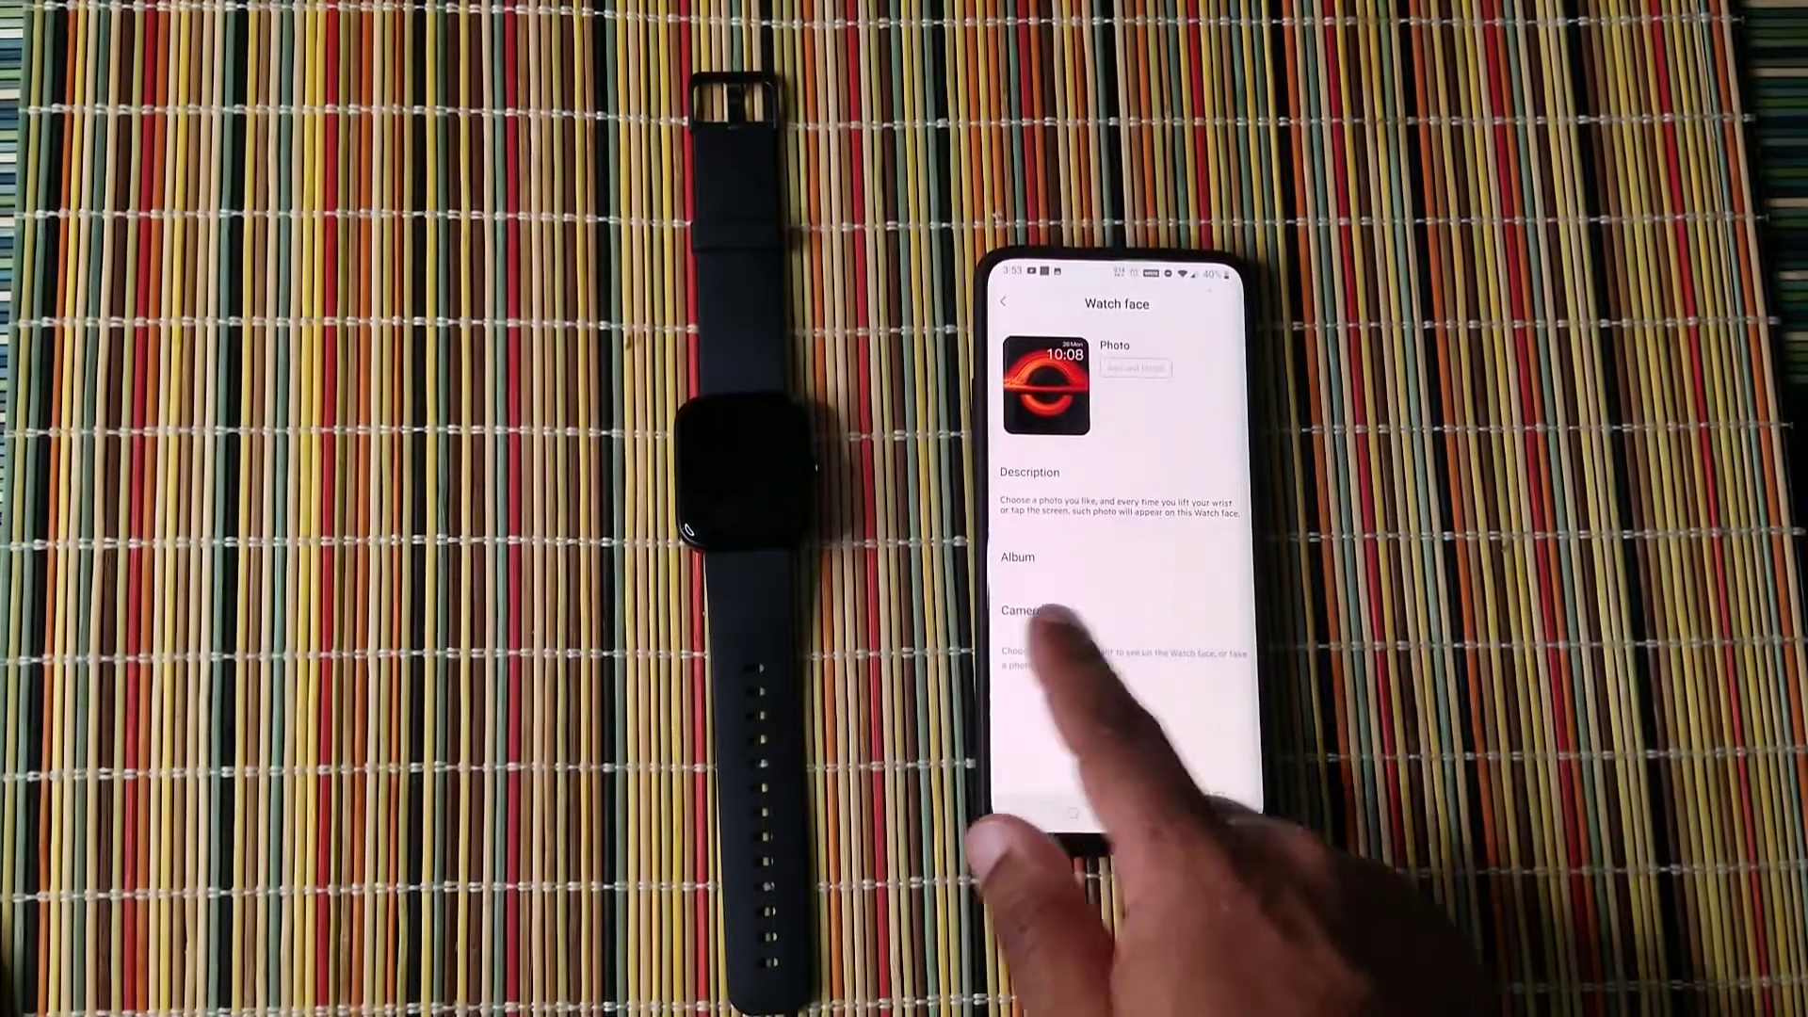
click(1017, 557)
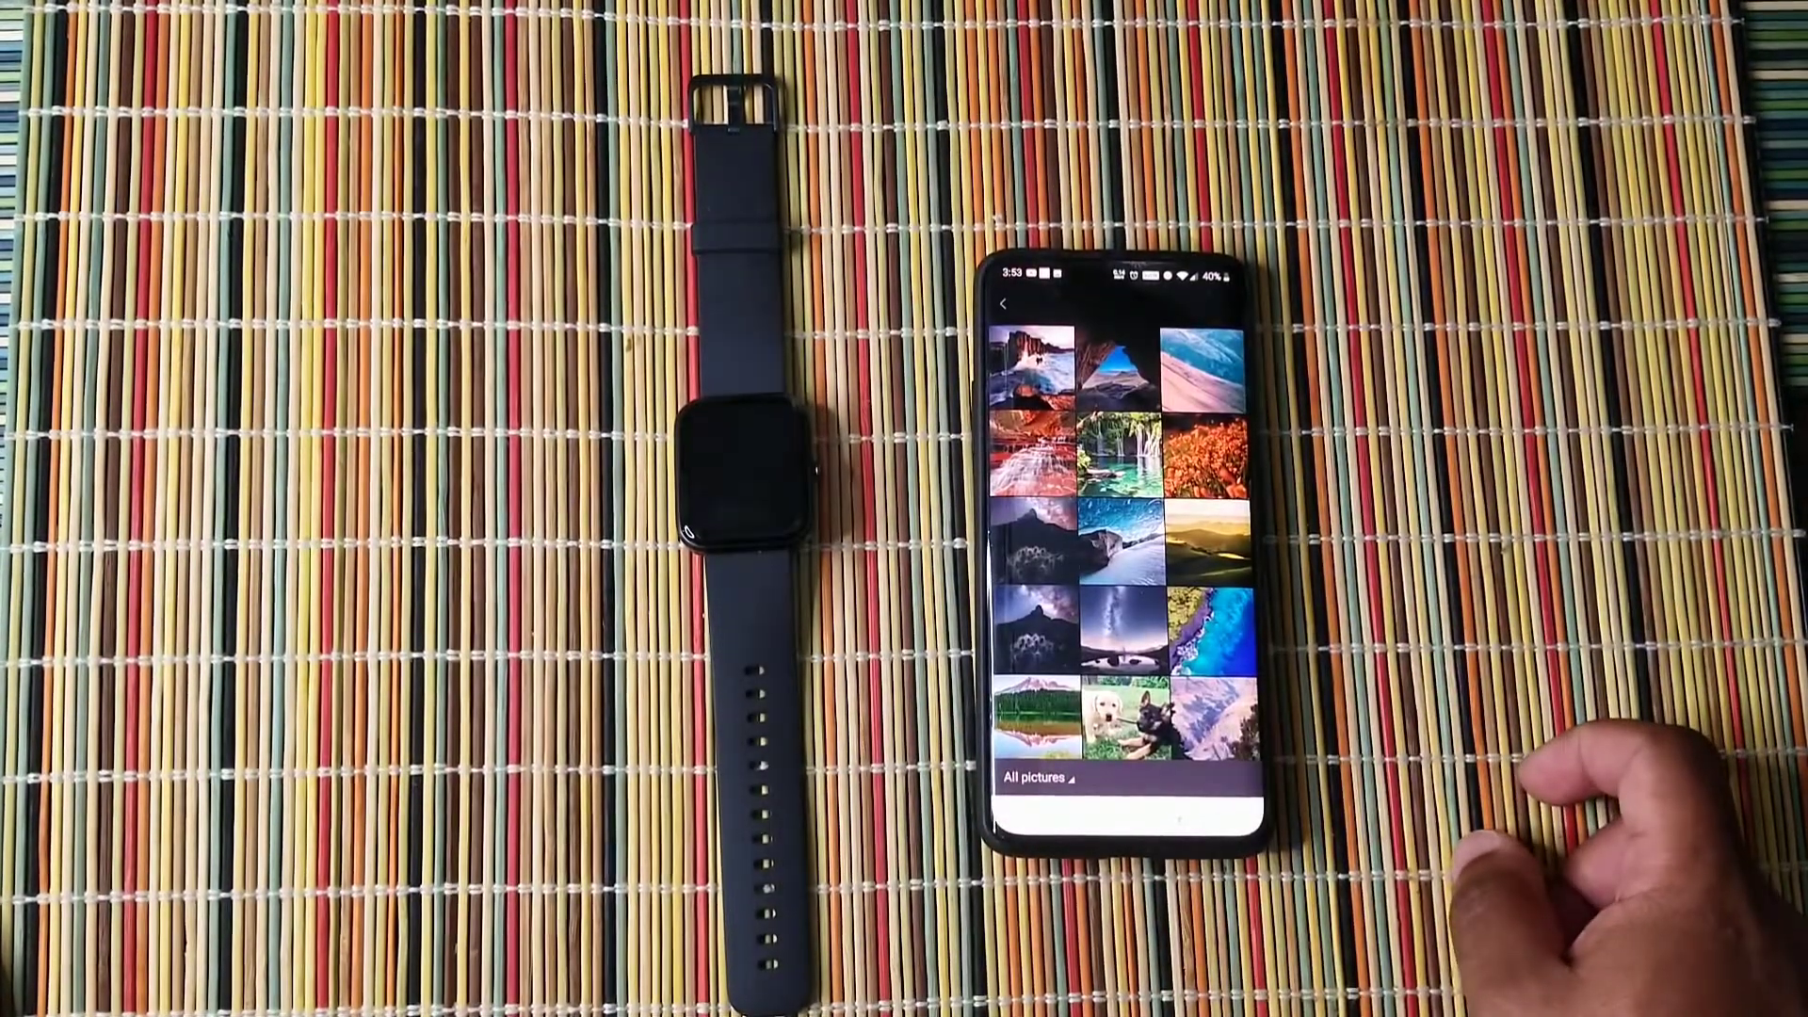